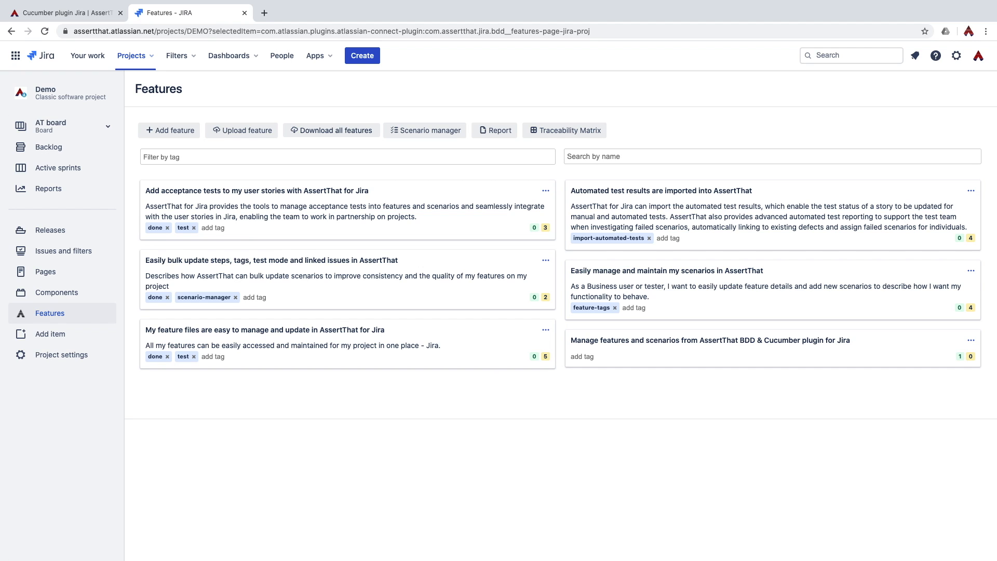
mouse_move(92, 320)
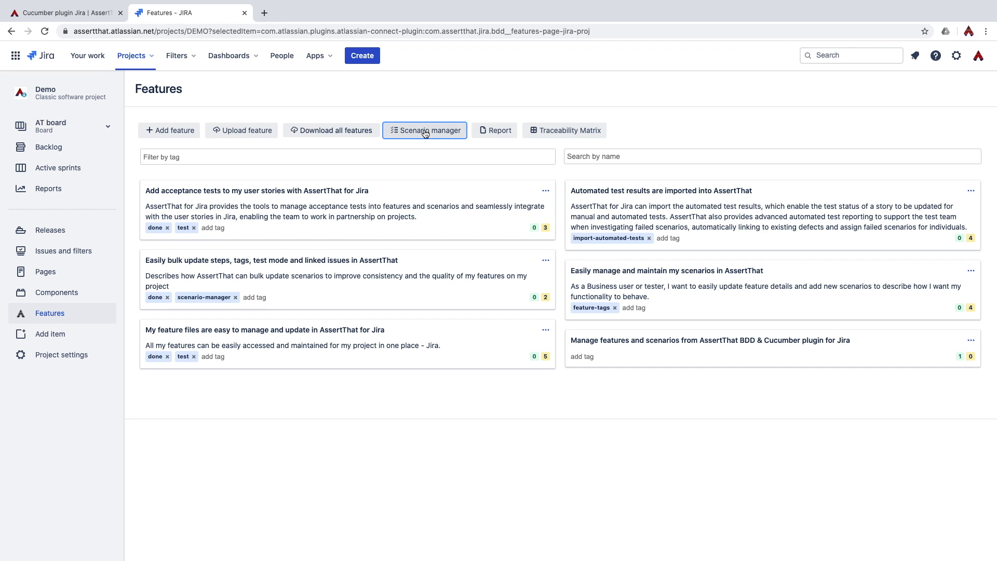
Step: Launch Scenario Manager from the Features page, listing the project's 19 scenarios
click(429, 131)
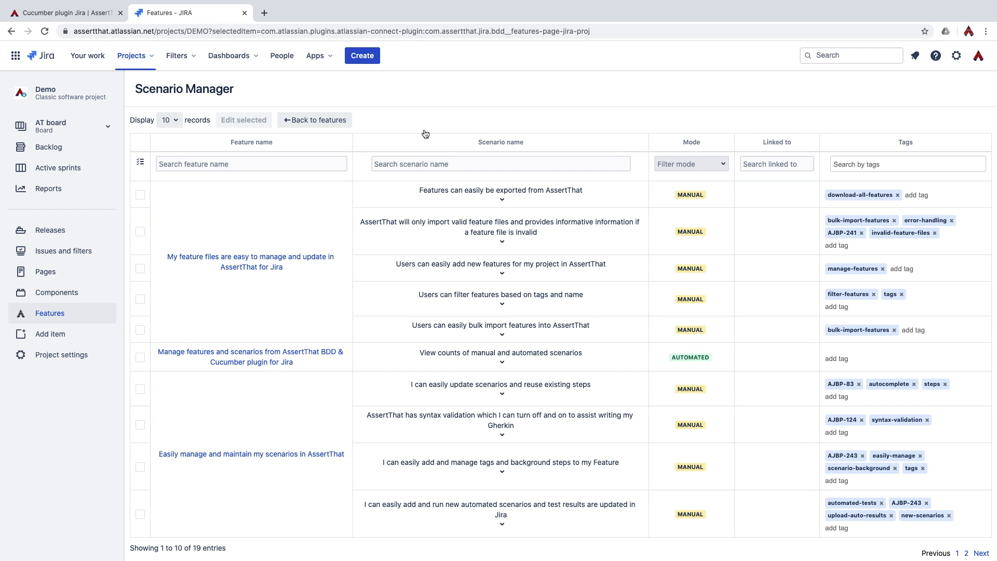
mouse_move(446, 134)
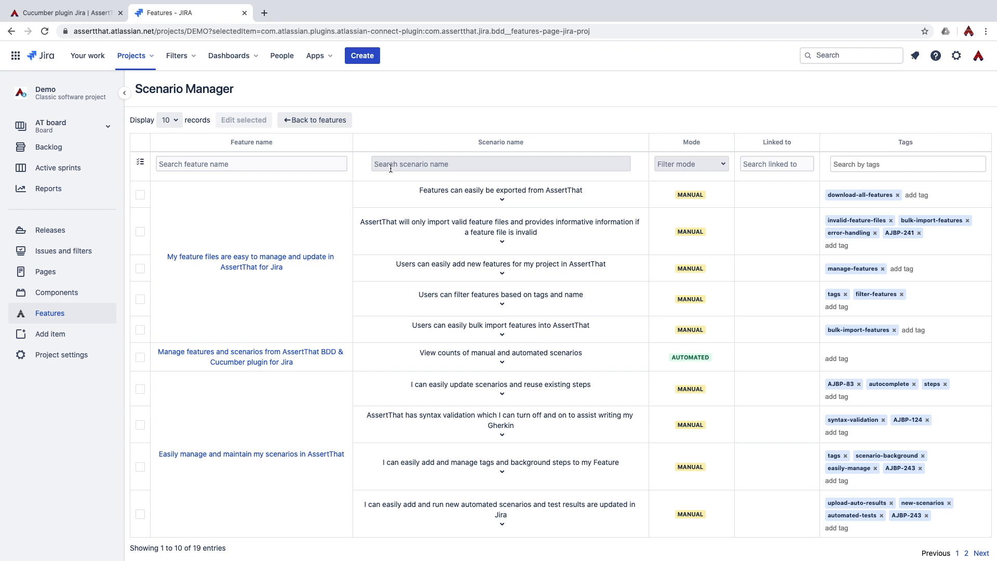
Step: Filter scenario names by 'features' and check all four matching scenarios
click(500, 163)
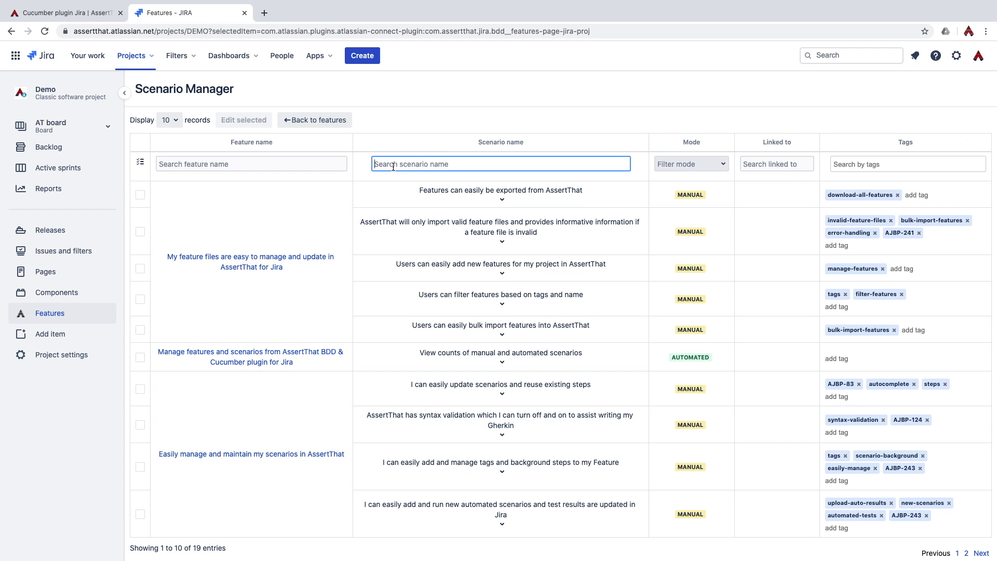
text(features)
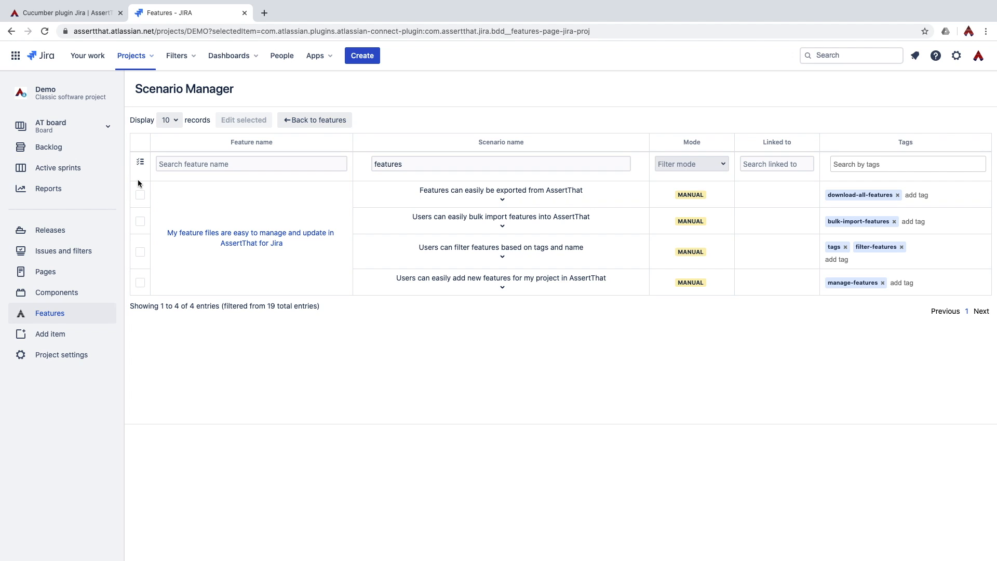
mouse_move(142, 166)
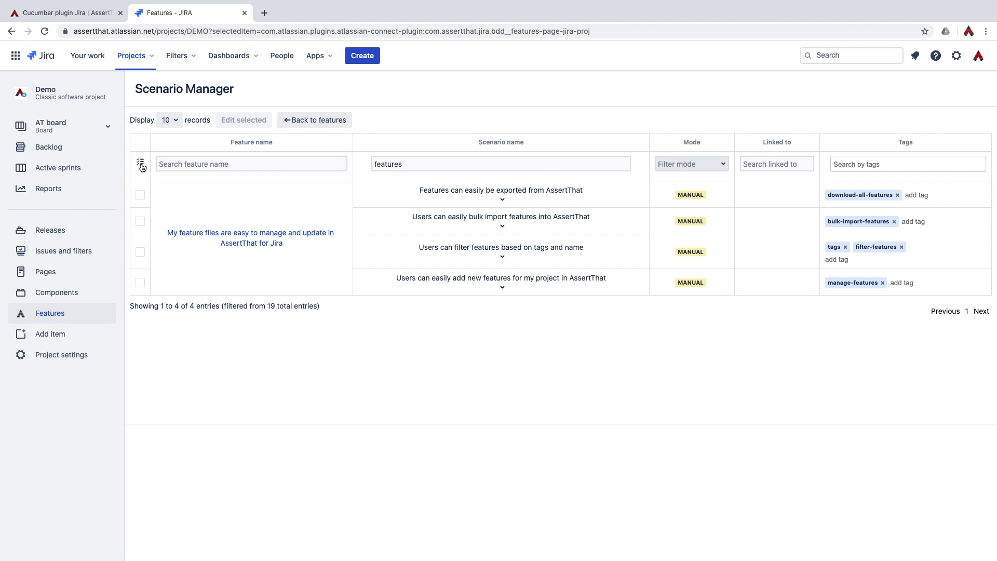
click(140, 163)
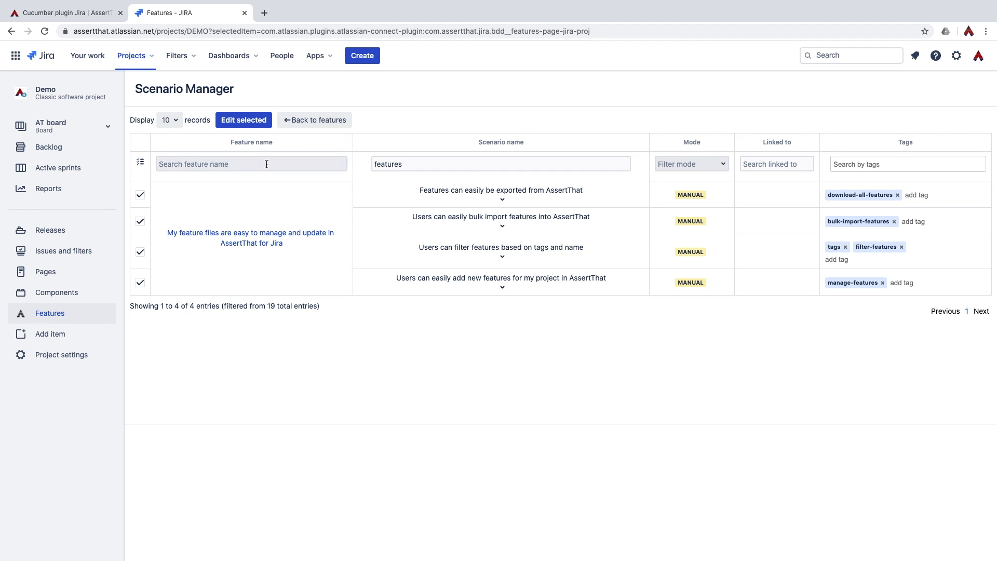
Step: Bulk-edit the selected scenarios' Tags field to add the 'criticals' tag
click(243, 119)
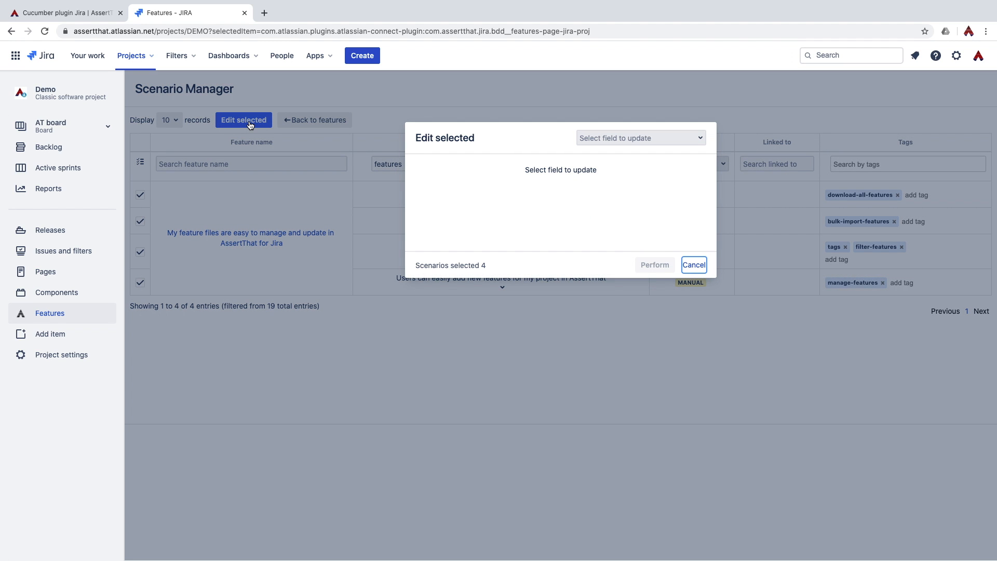
click(639, 137)
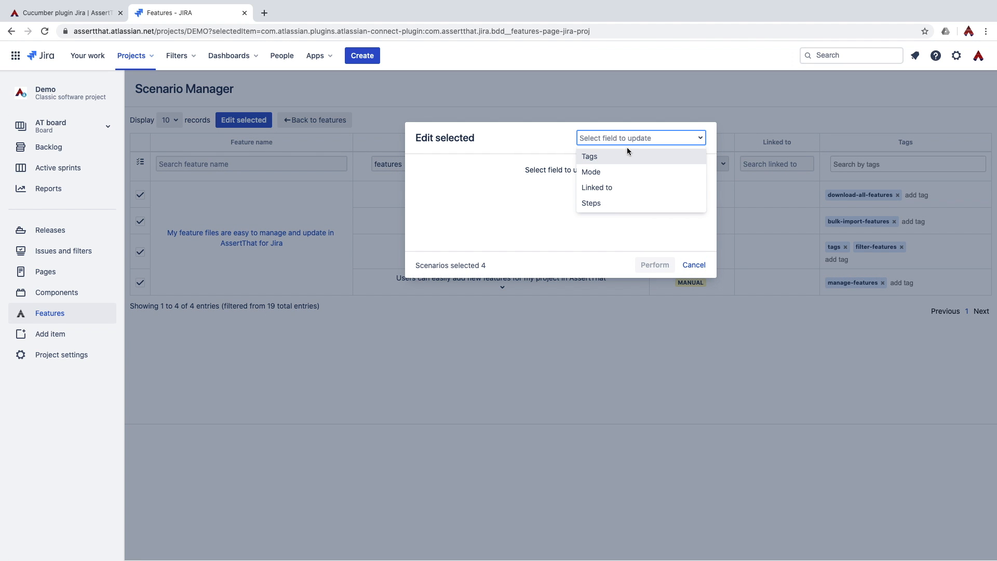
mouse_move(607, 187)
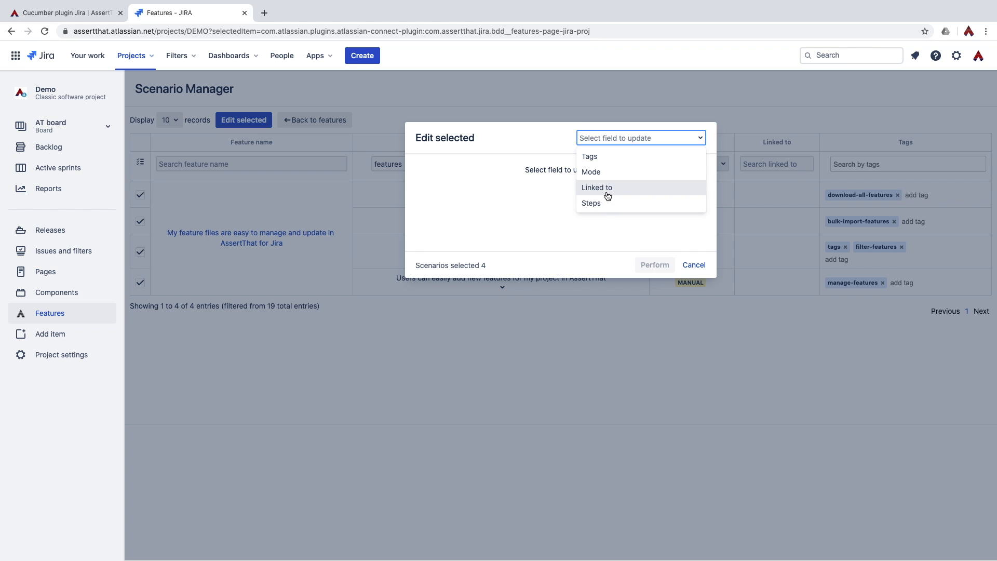
mouse_move(606, 158)
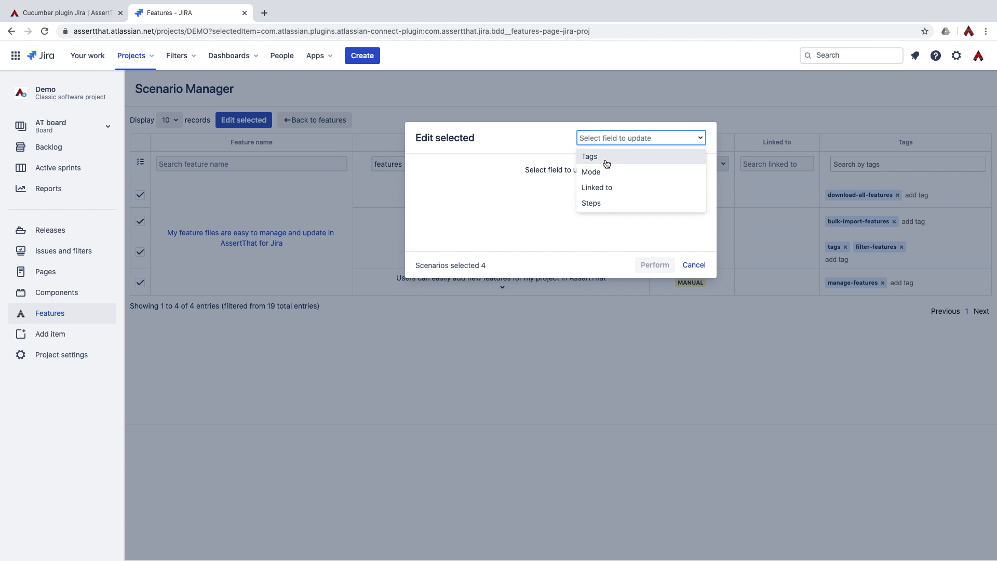
click(588, 156)
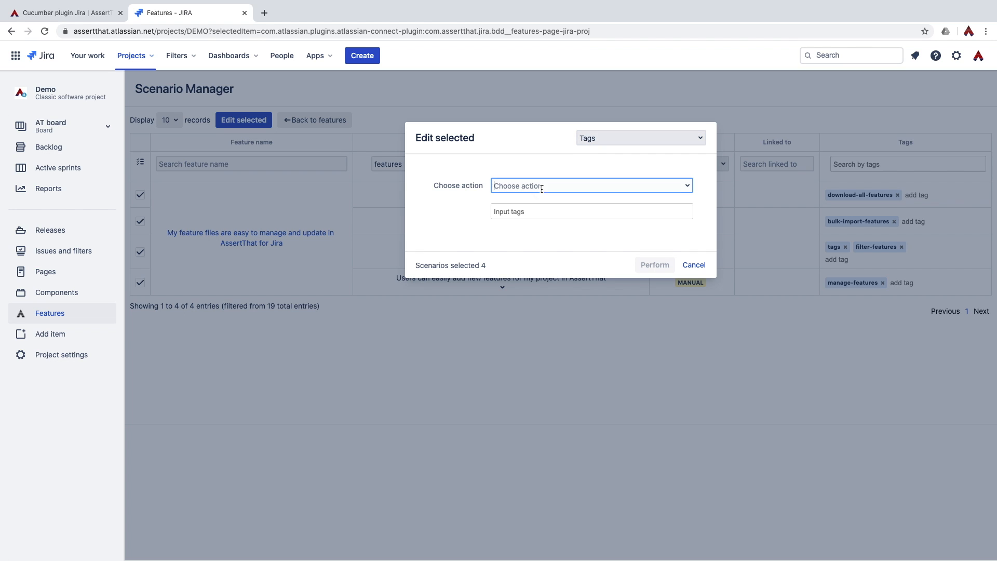
click(590, 185)
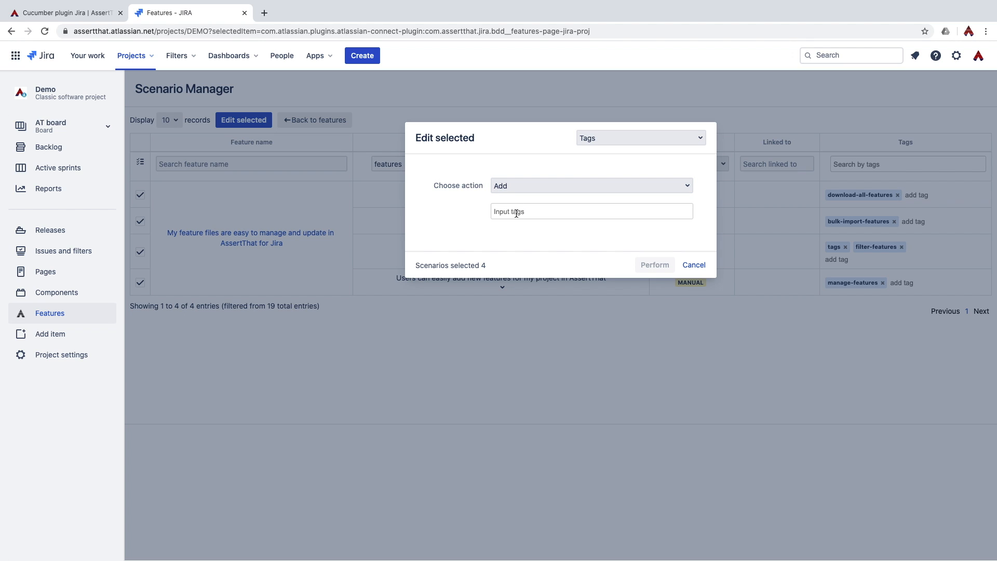
text(criticals)
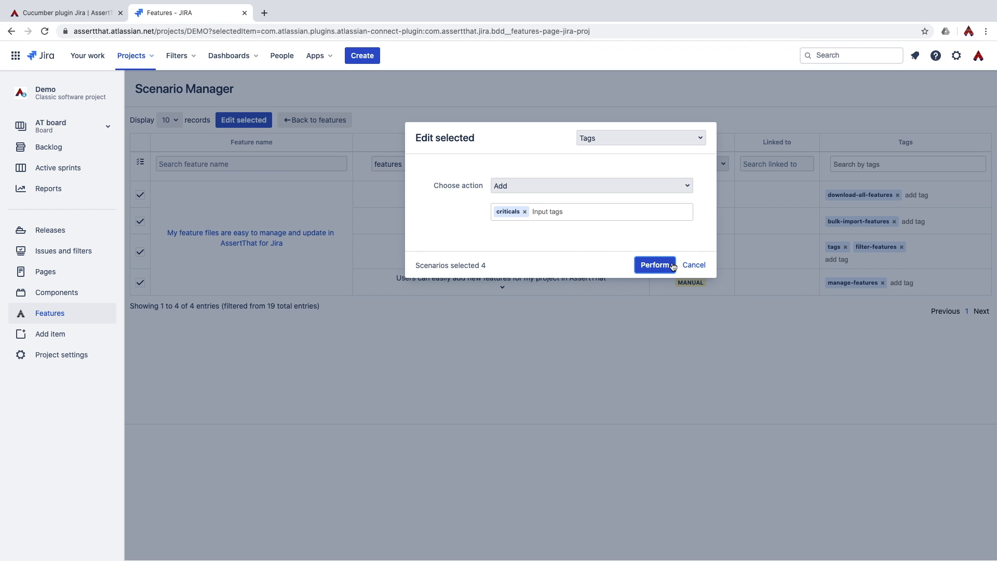
click(654, 265)
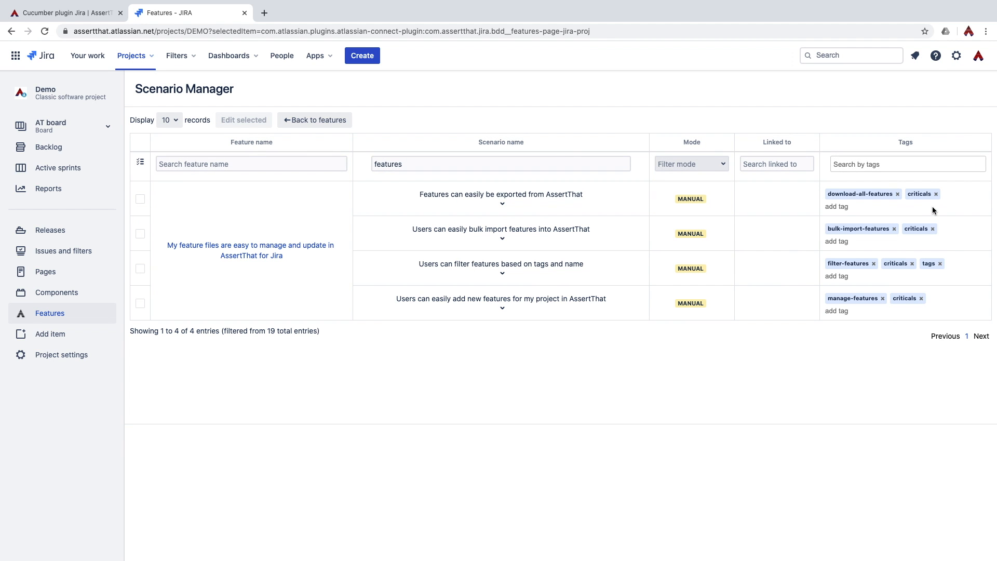
mouse_move(908, 263)
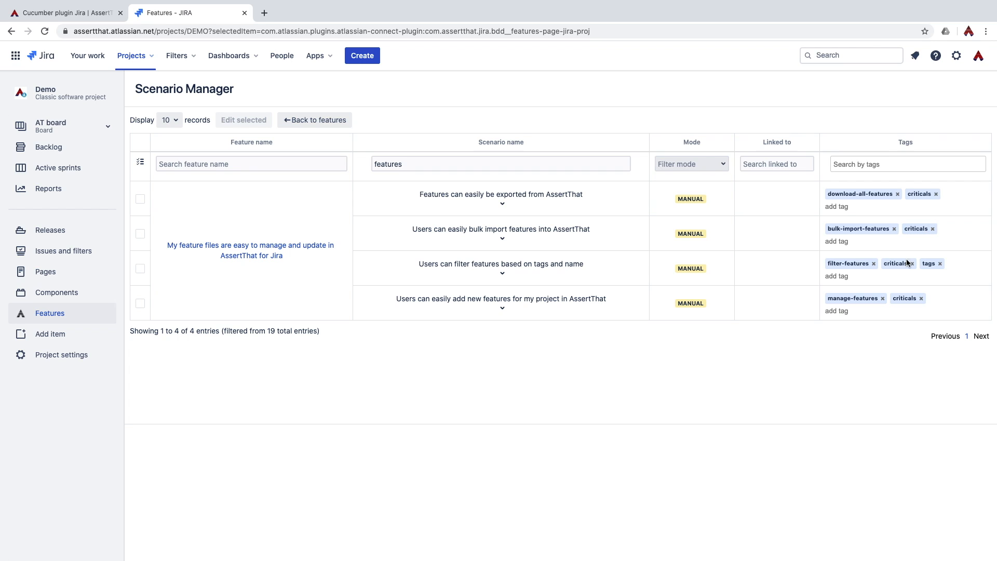
mouse_move(177, 141)
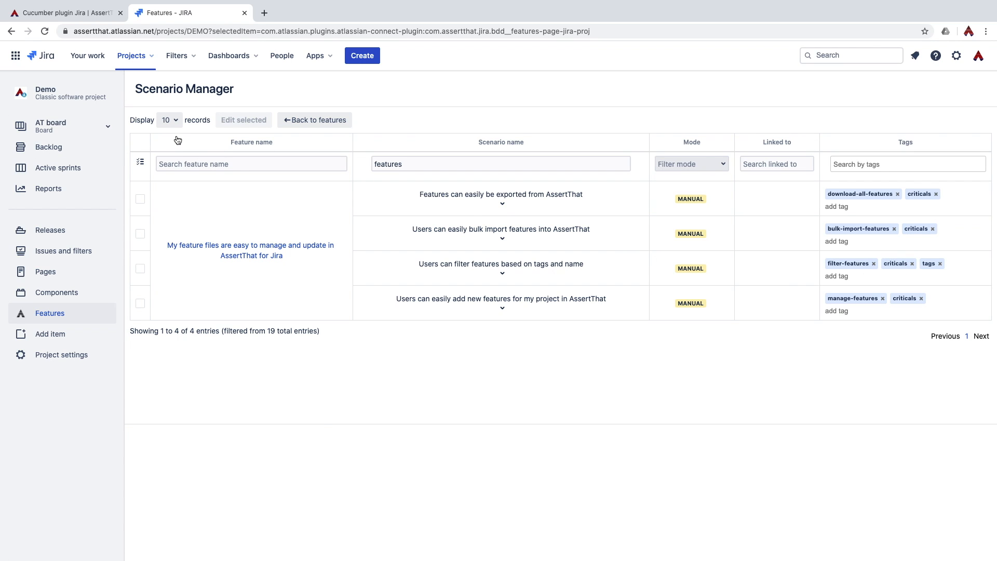
mouse_move(139, 162)
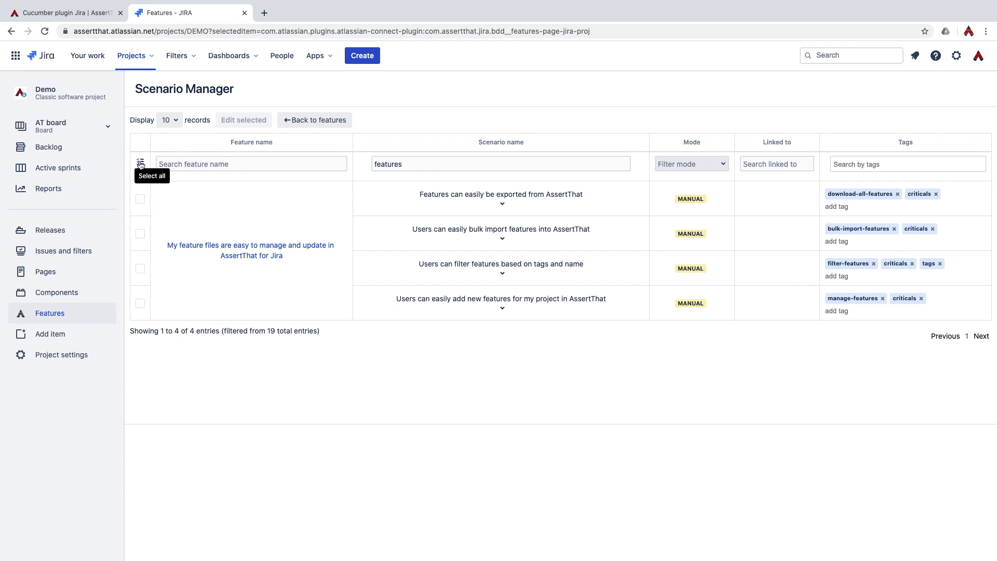
Step: Reselect the four scenarios and bulk-set their Mode to automated
click(139, 163)
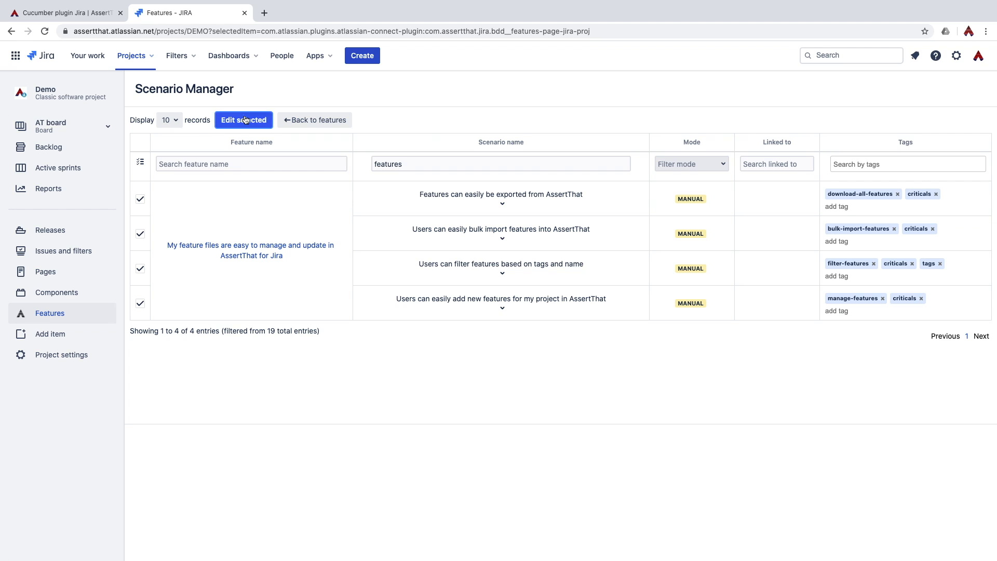
click(243, 119)
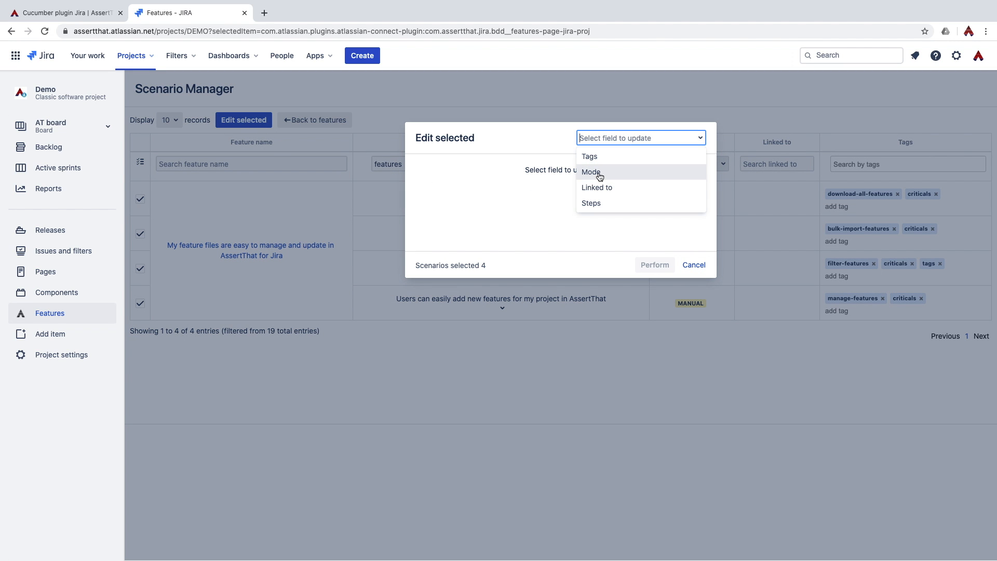
click(591, 171)
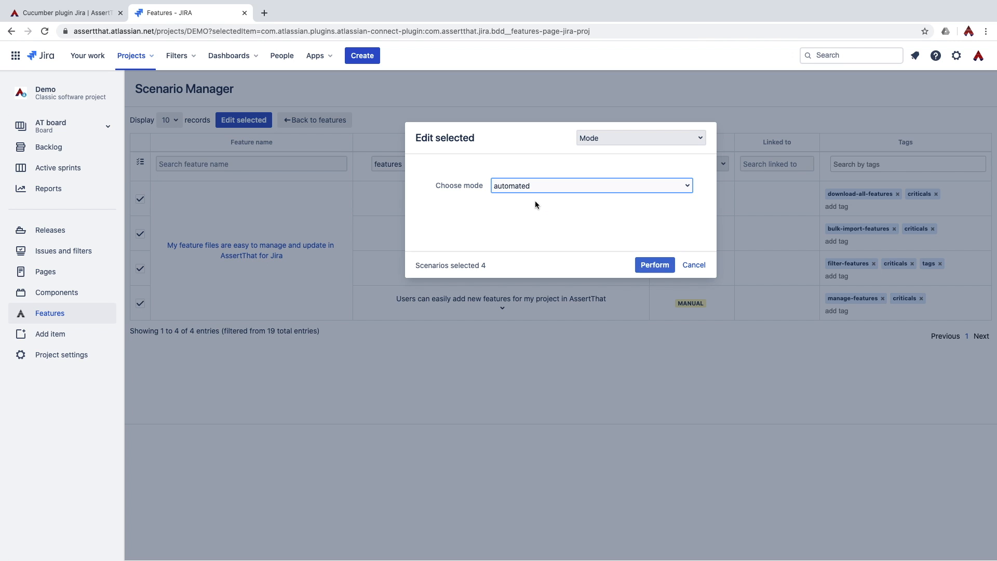
click(654, 265)
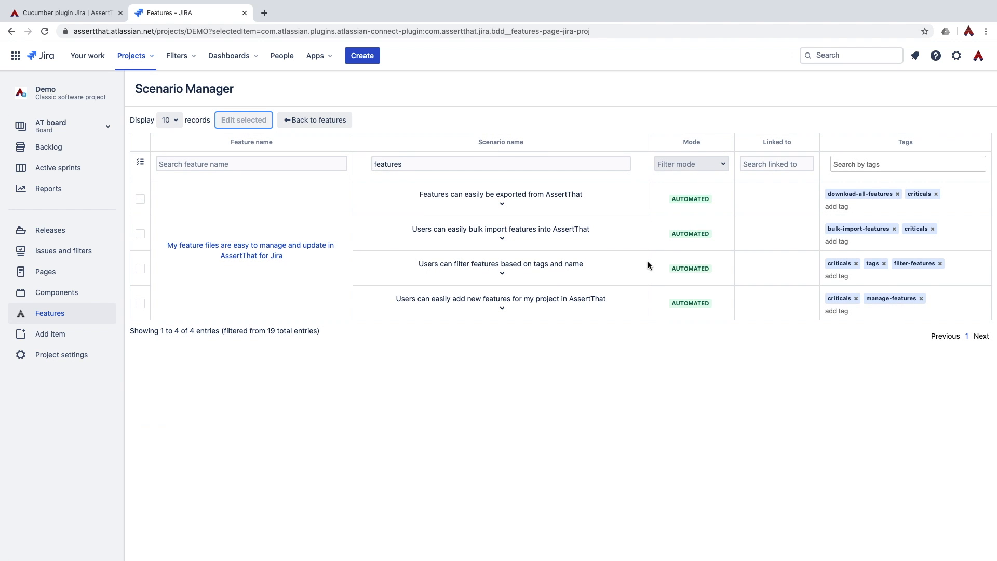
mouse_move(319, 207)
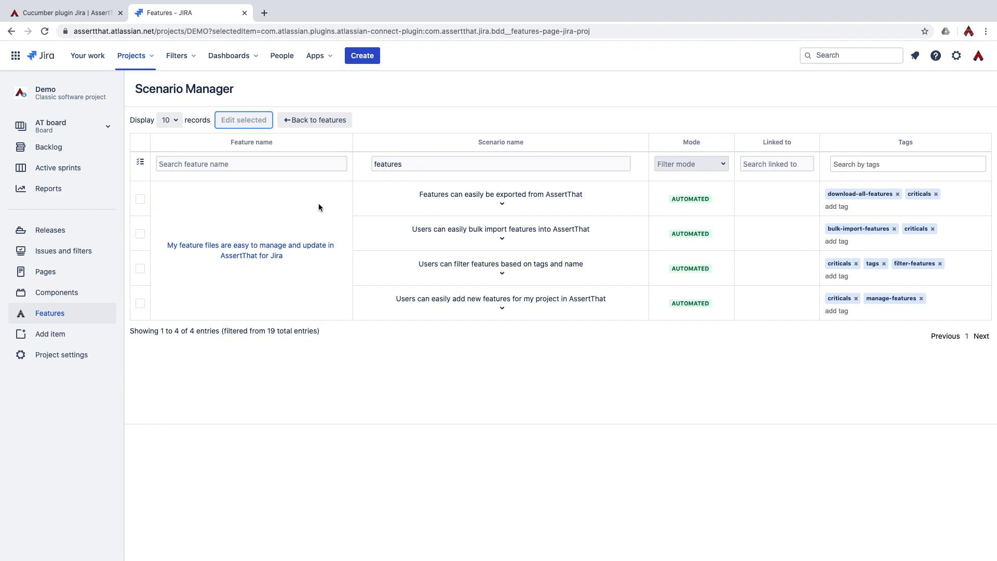
mouse_move(140, 161)
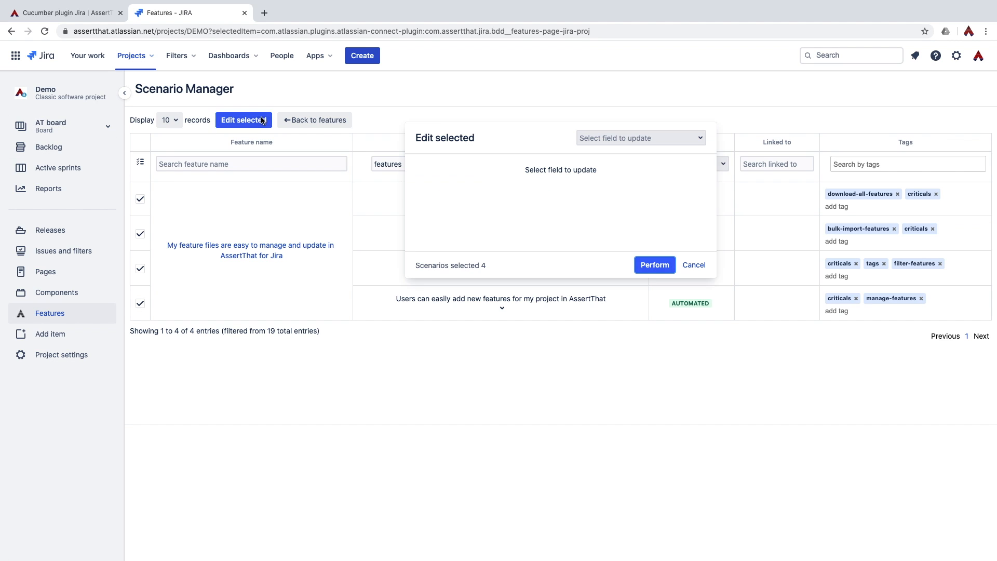
Step: Bulk-edit Linked to with action Add, choosing DEMO-14 from the 'demo' search
click(639, 137)
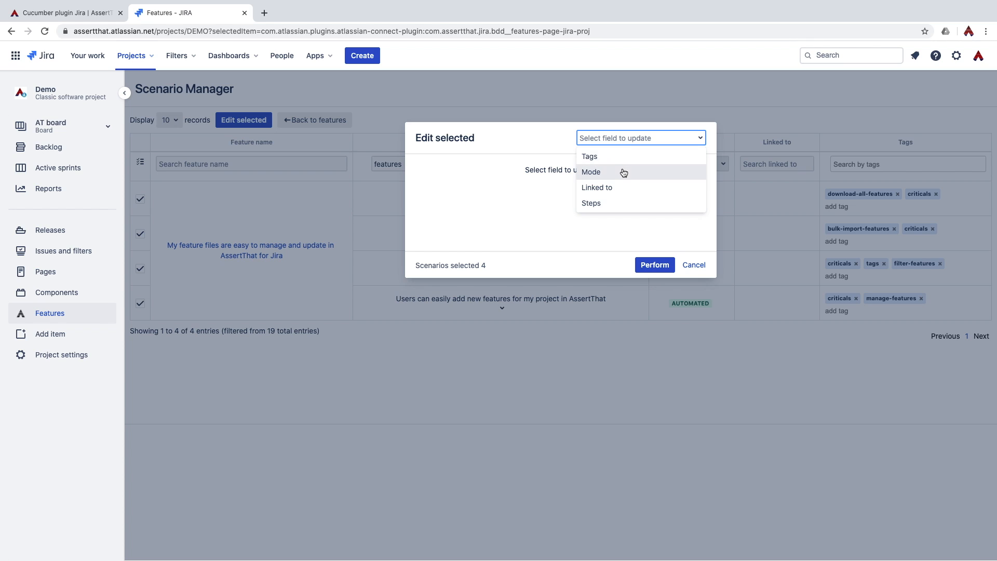
mouse_move(616, 188)
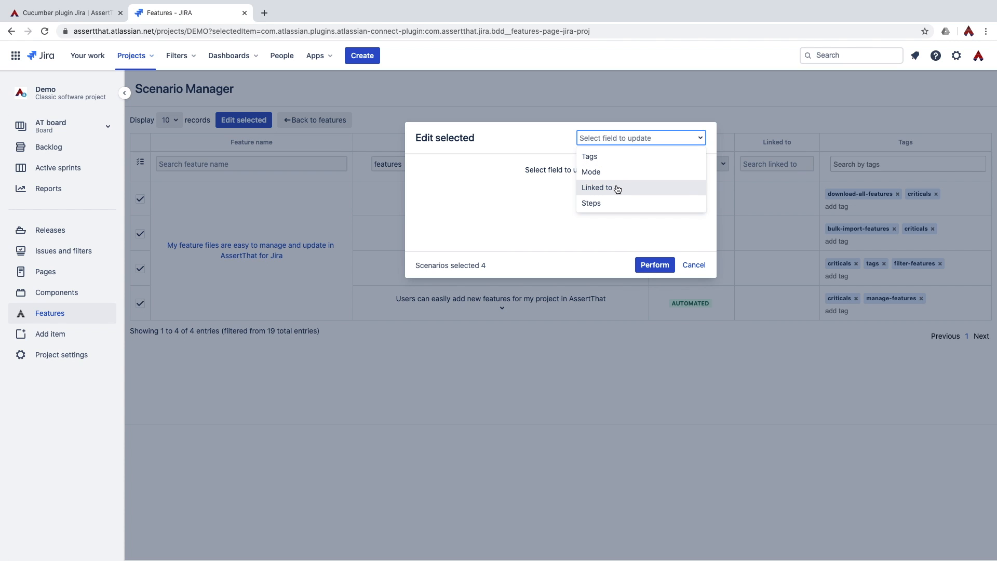
click(598, 188)
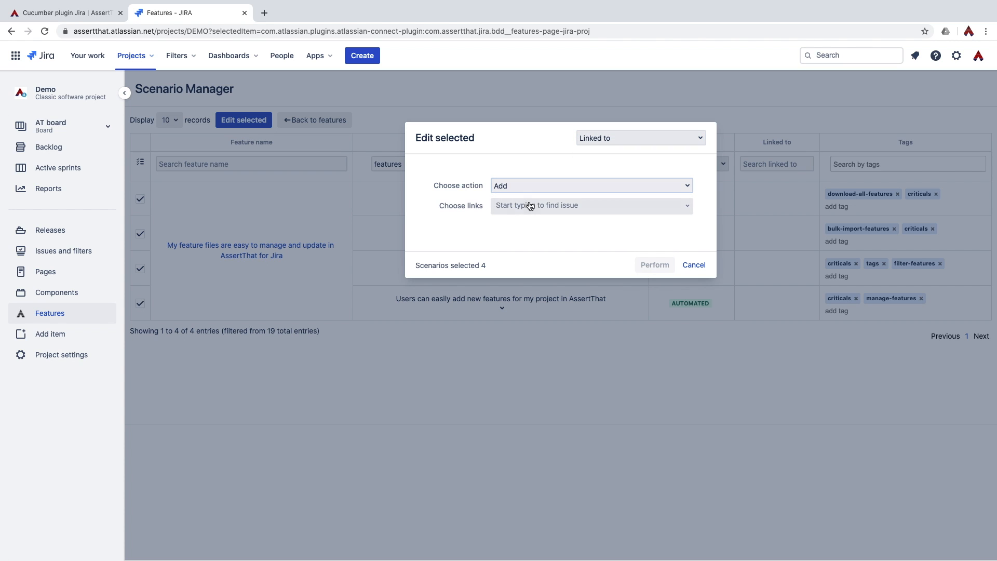
text(de)
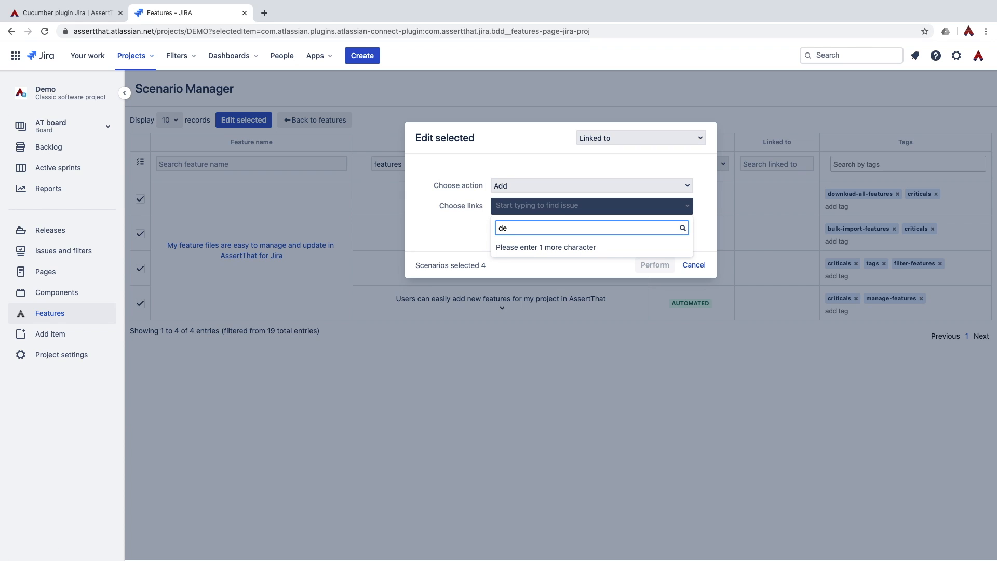
text(mo)
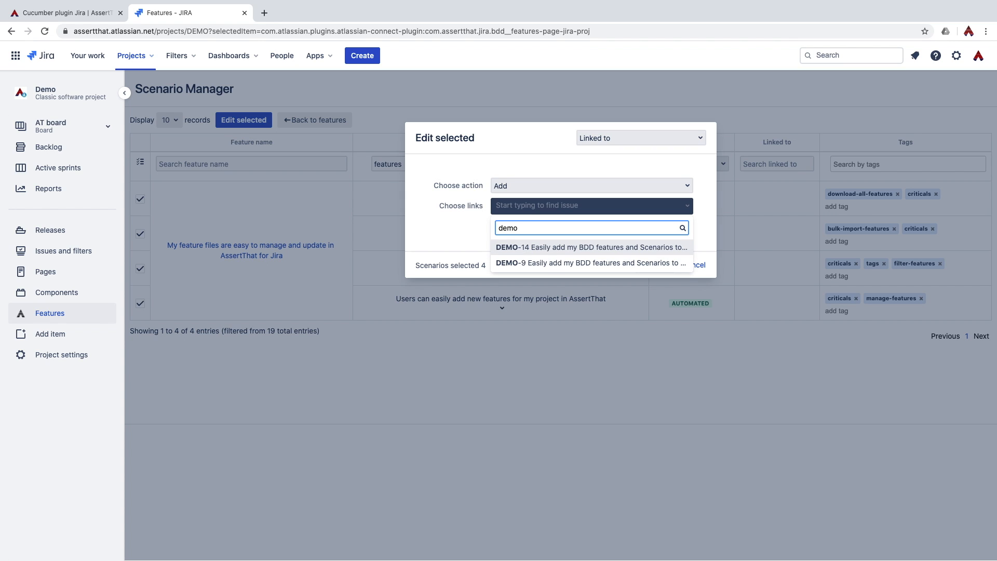
mouse_move(537, 252)
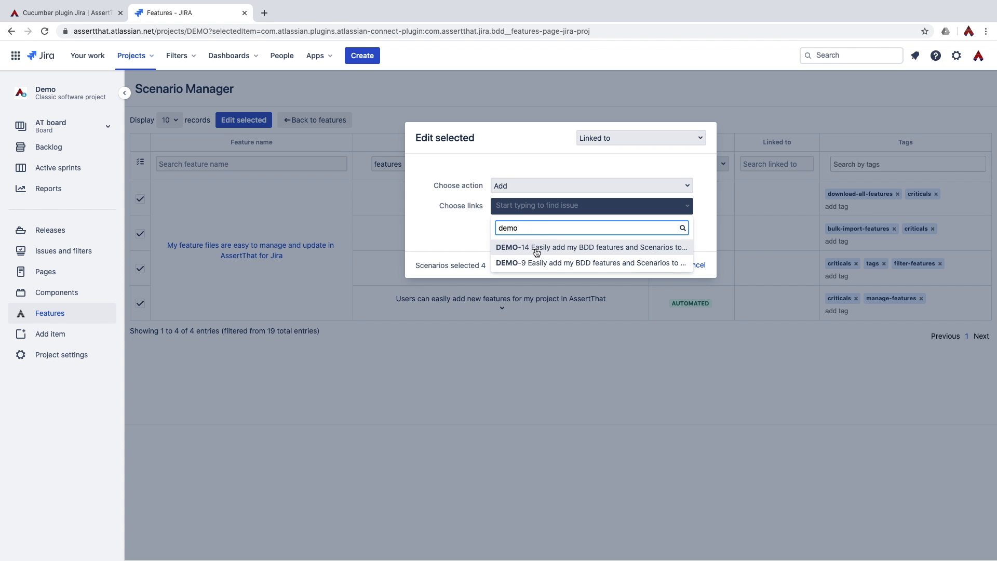
click(640, 138)
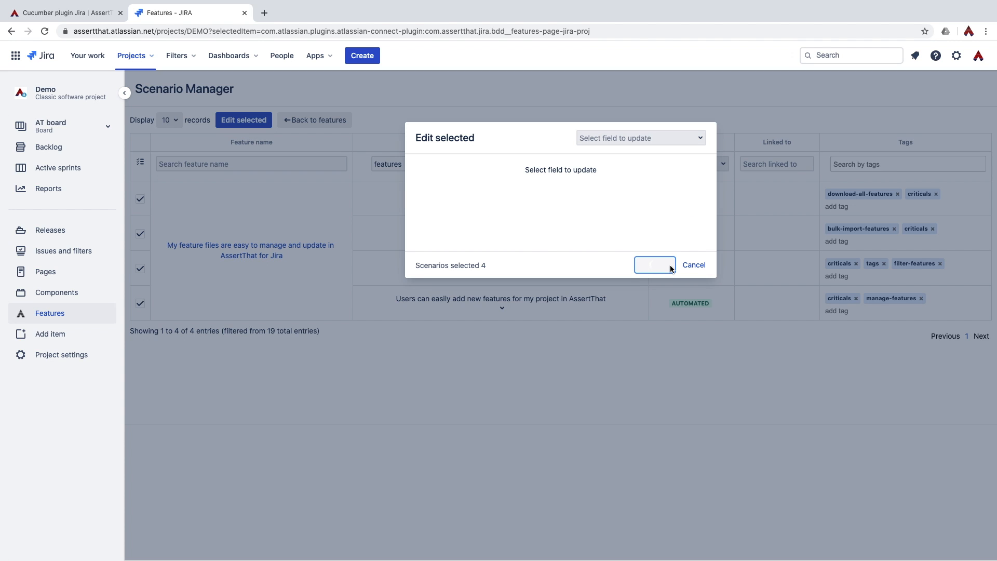
click(693, 265)
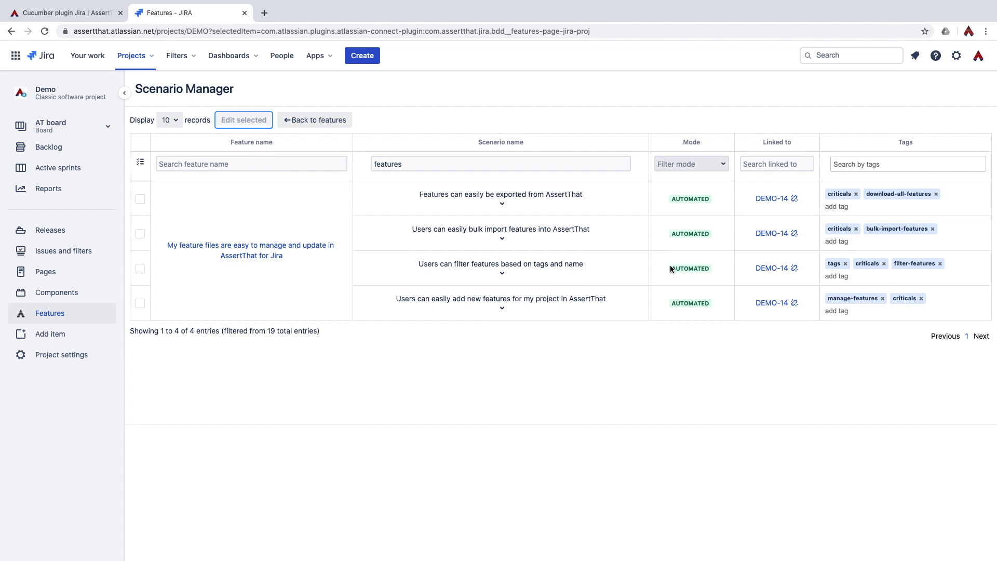
mouse_move(691, 268)
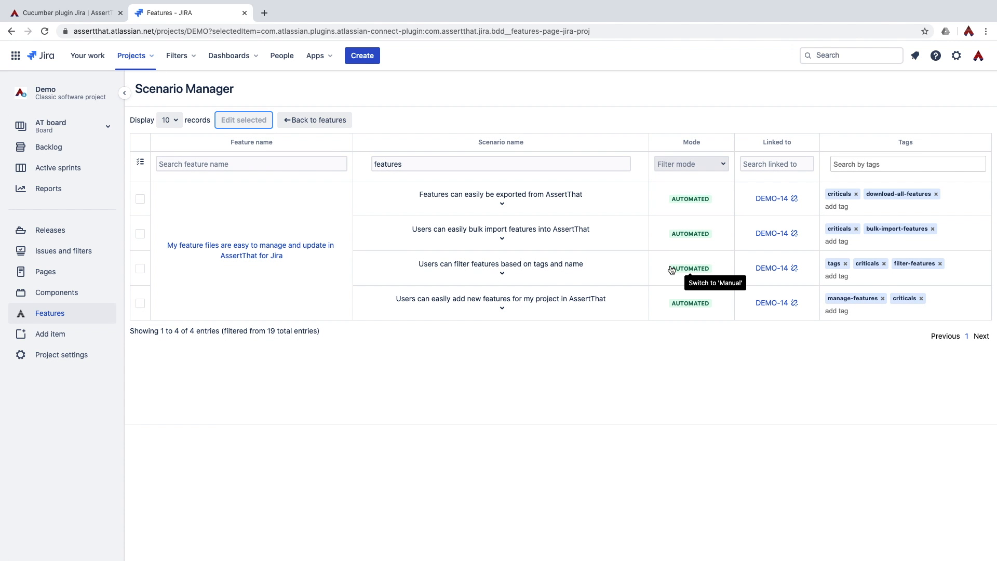